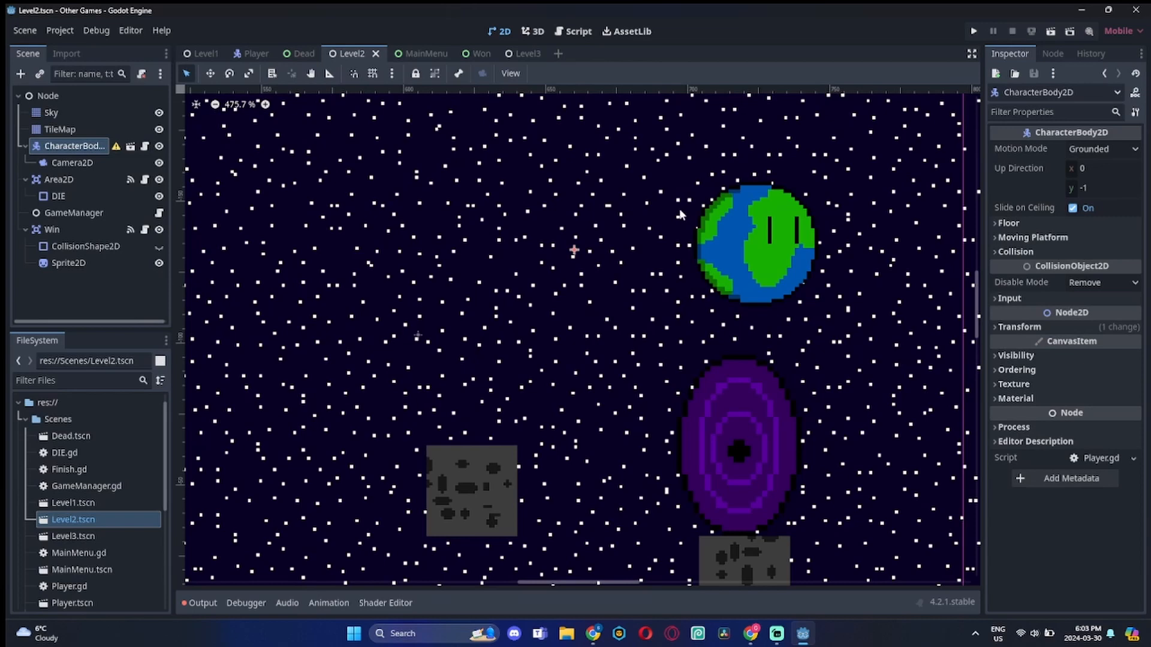
Switch to the Level1 tab and paint a small rock mound from New Piskel (6).png tiles
{"action": "scroll", "scroll_direction": "down", "scroll_amount": 3}
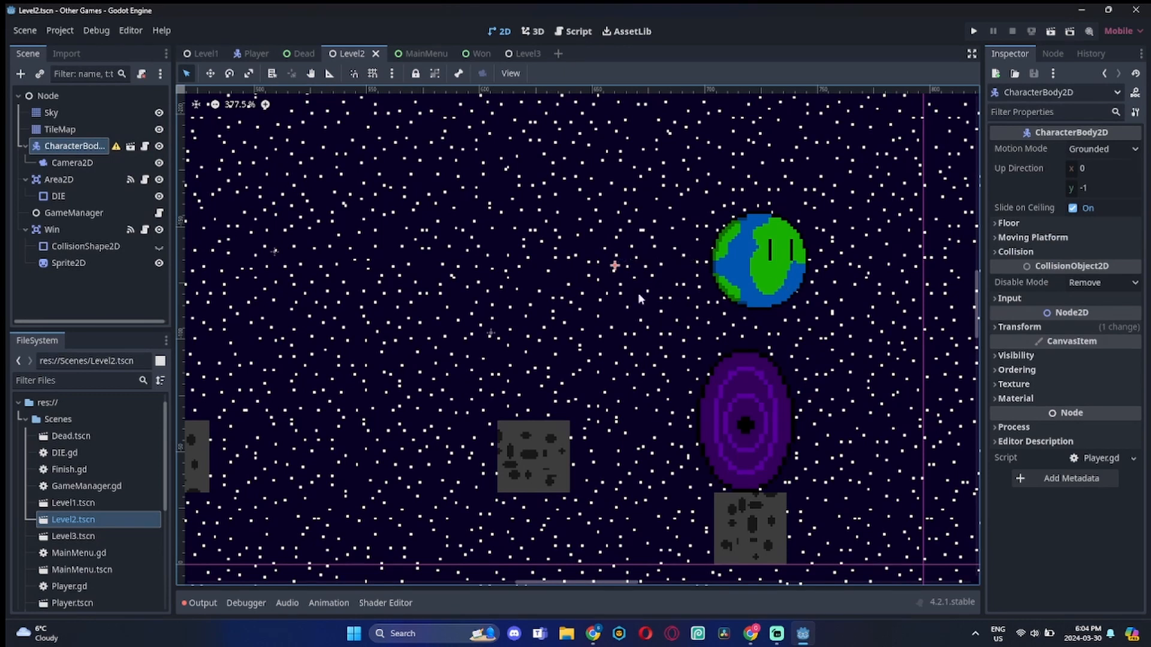
{"action": "left_click", "coordinate": [205, 52]}
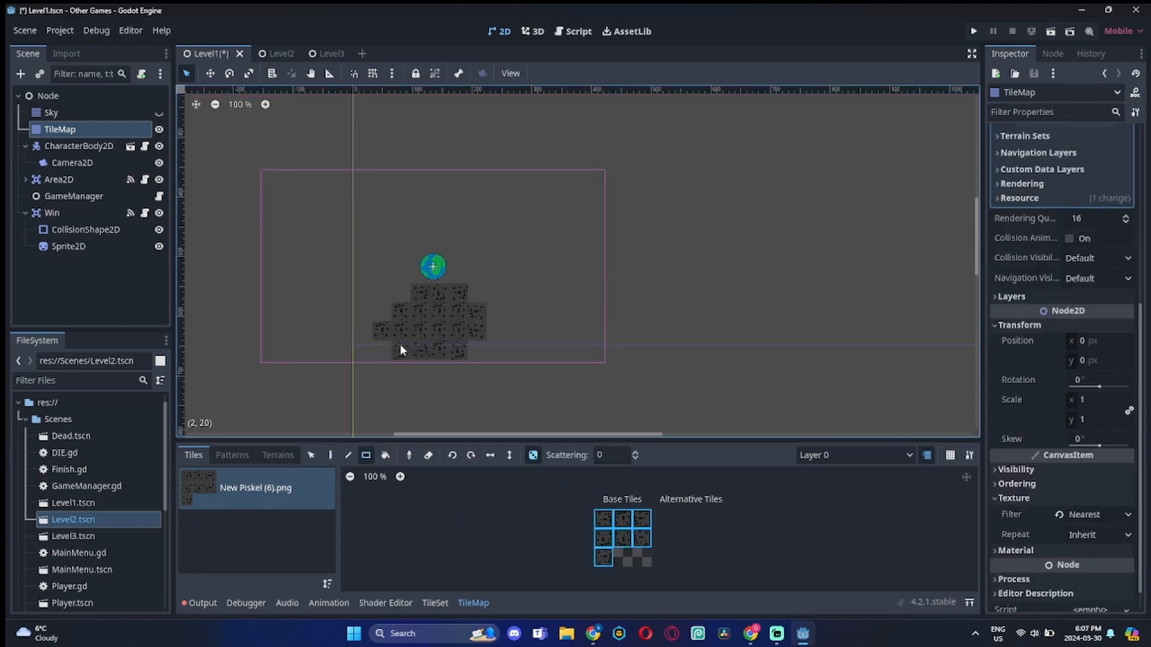
Test-run the asteroid tiles, then give Level1's Sky TextureRect the starry ringed-planet Piskel image
{"action": "left_click", "coordinate": [974, 30]}
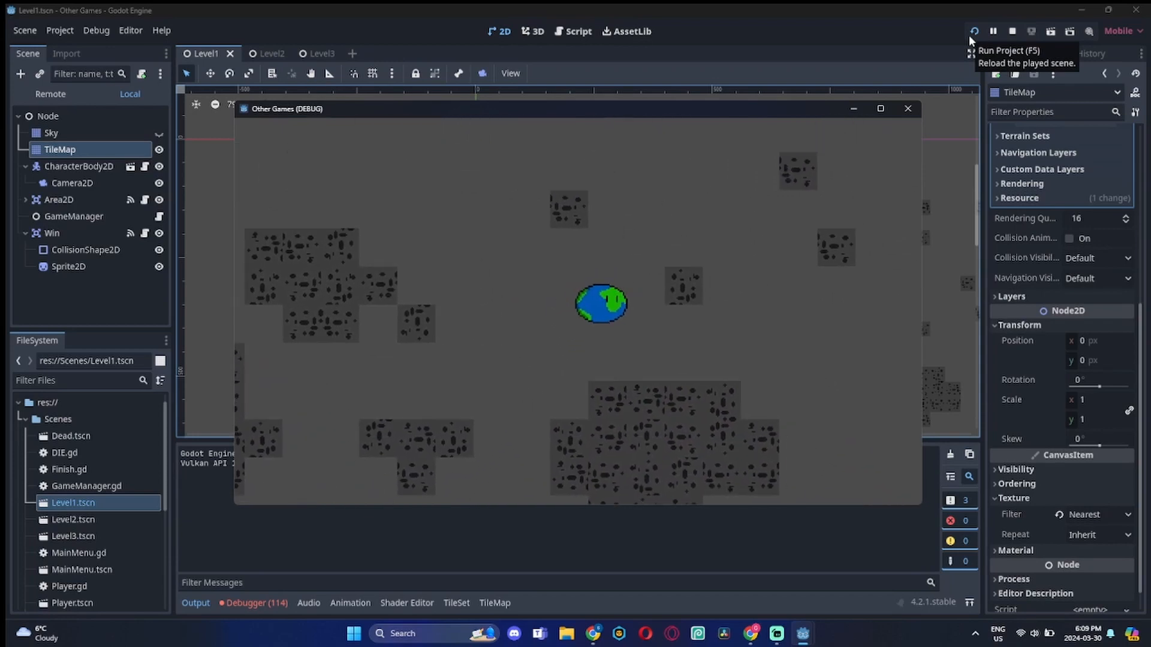
{"action": "left_click", "coordinate": [271, 53]}
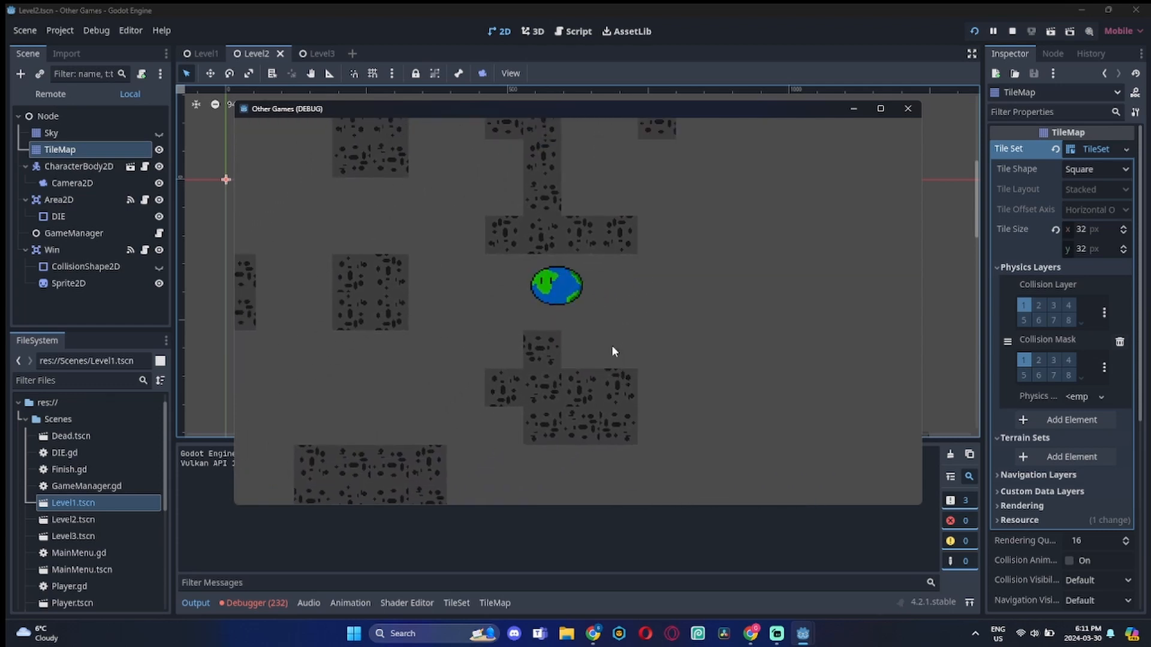
{"action": "left_click", "coordinate": [205, 53]}
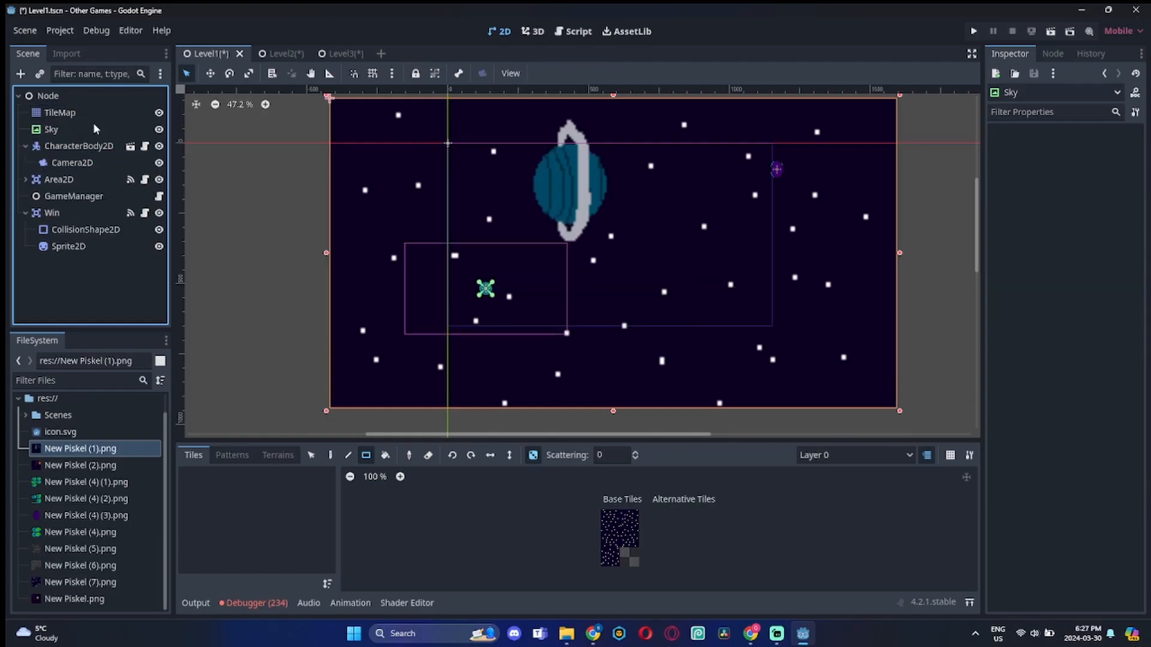
Add a Play2 button labelled Controls beneath Play! in MainMenu.tscn and run the game
{"action": "left_click", "coordinate": [973, 30]}
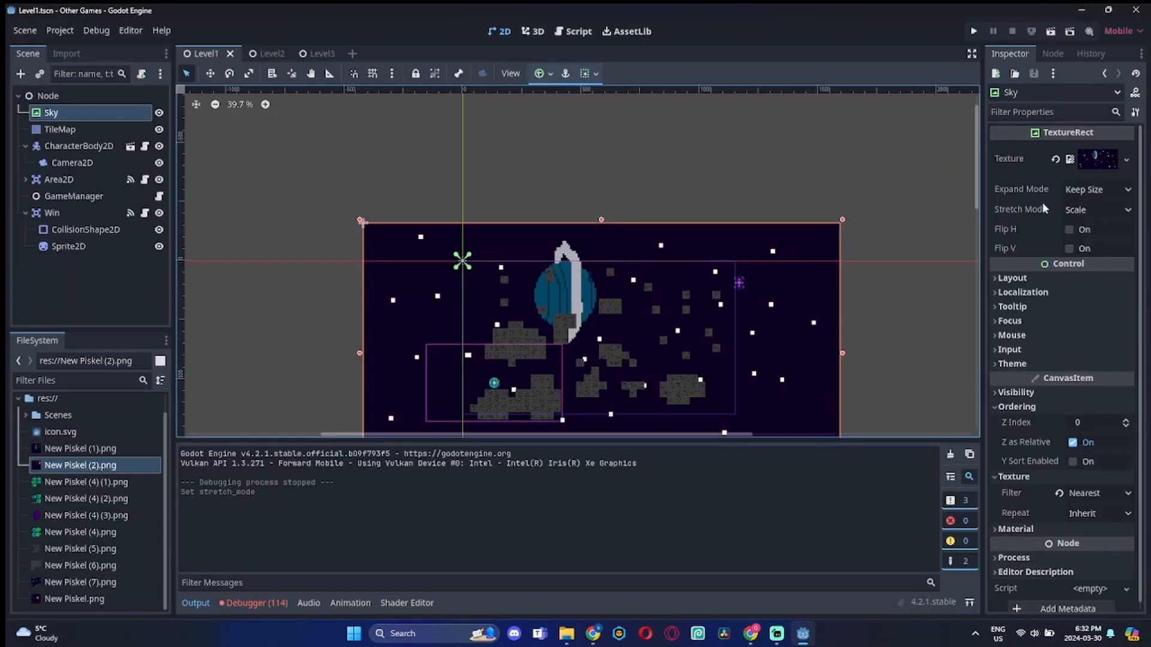
{"action": "left_click", "coordinate": [973, 31]}
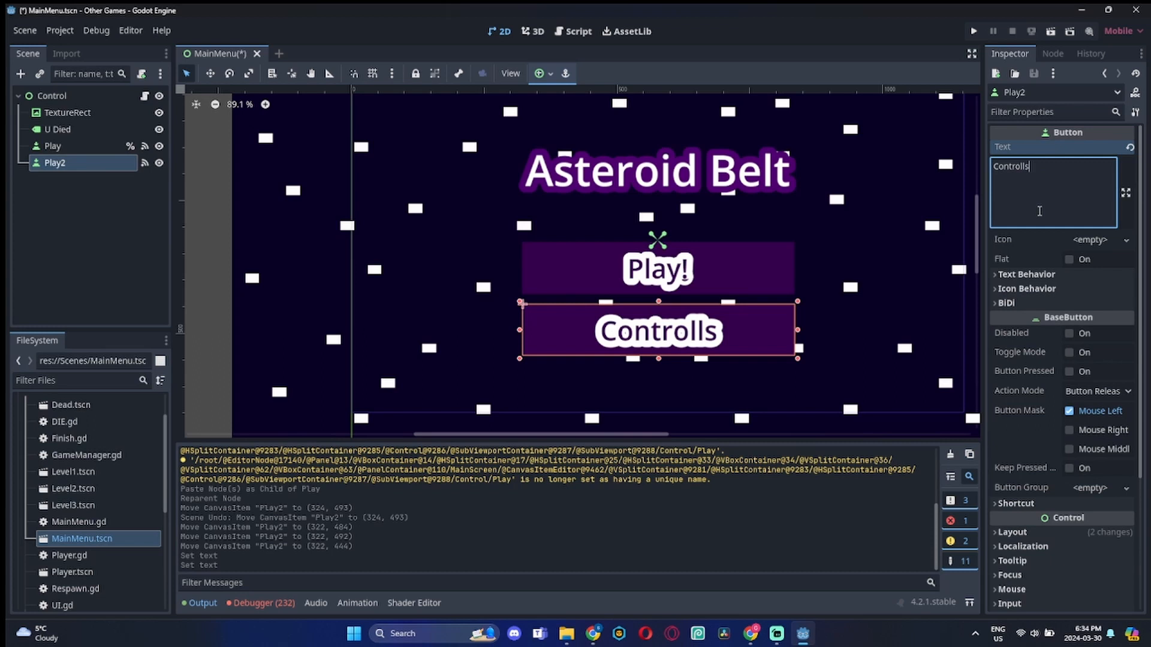
{"action": "left_click", "coordinate": [67, 112]}
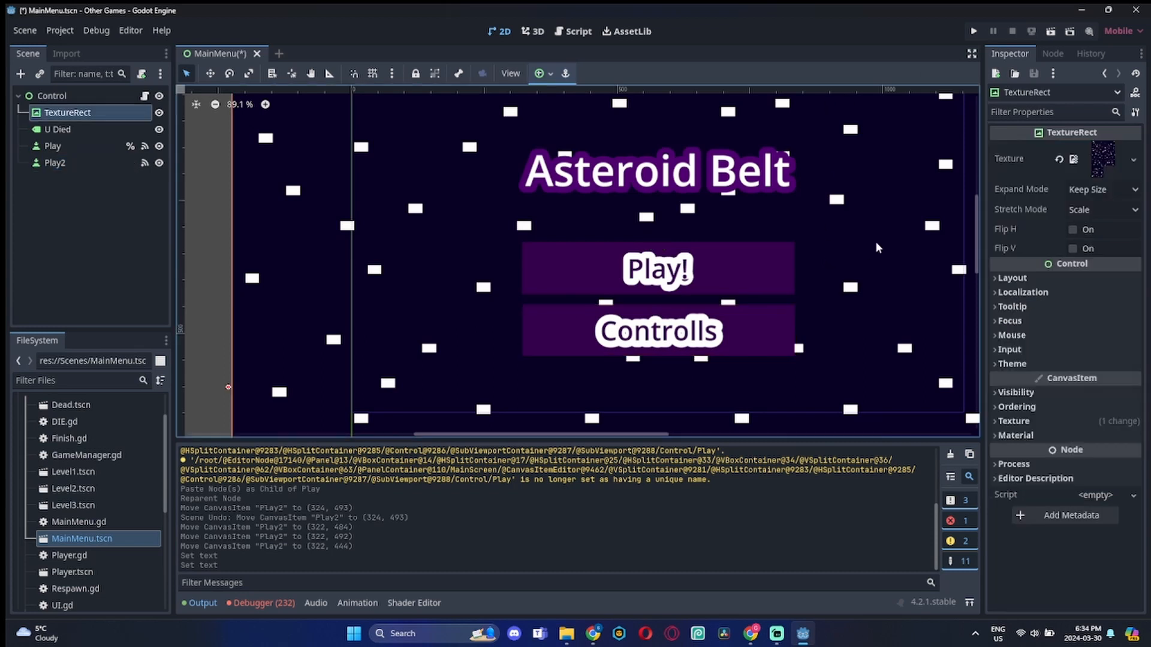
{"action": "left_click", "coordinate": [55, 162]}
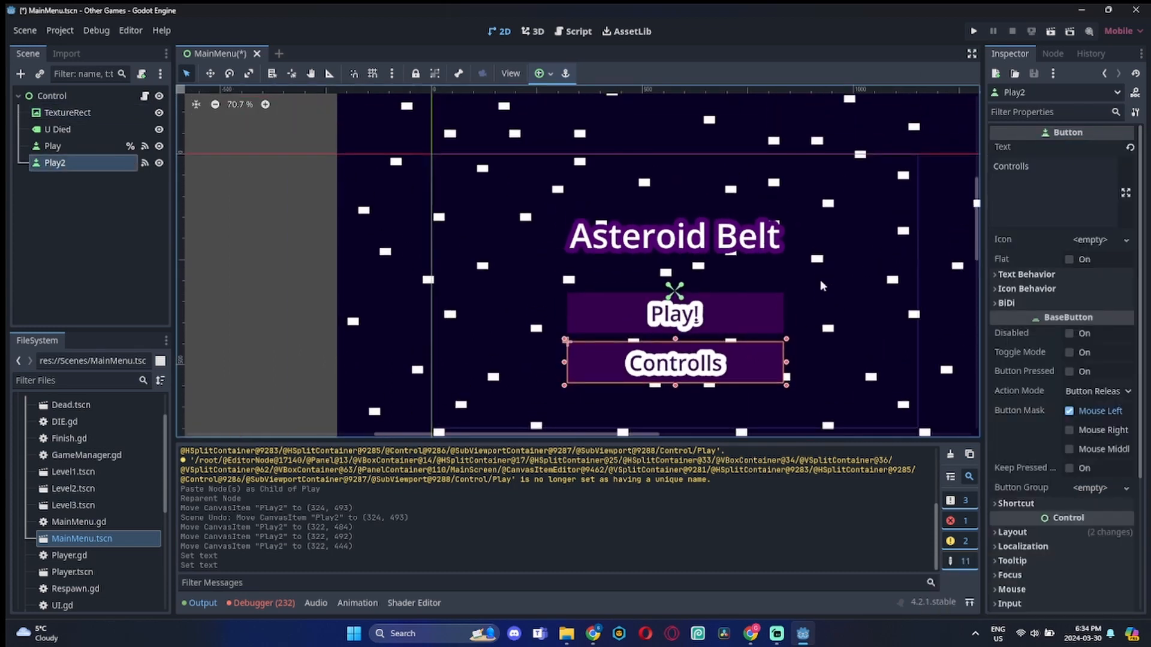
{"action": "left_click", "coordinate": [974, 30]}
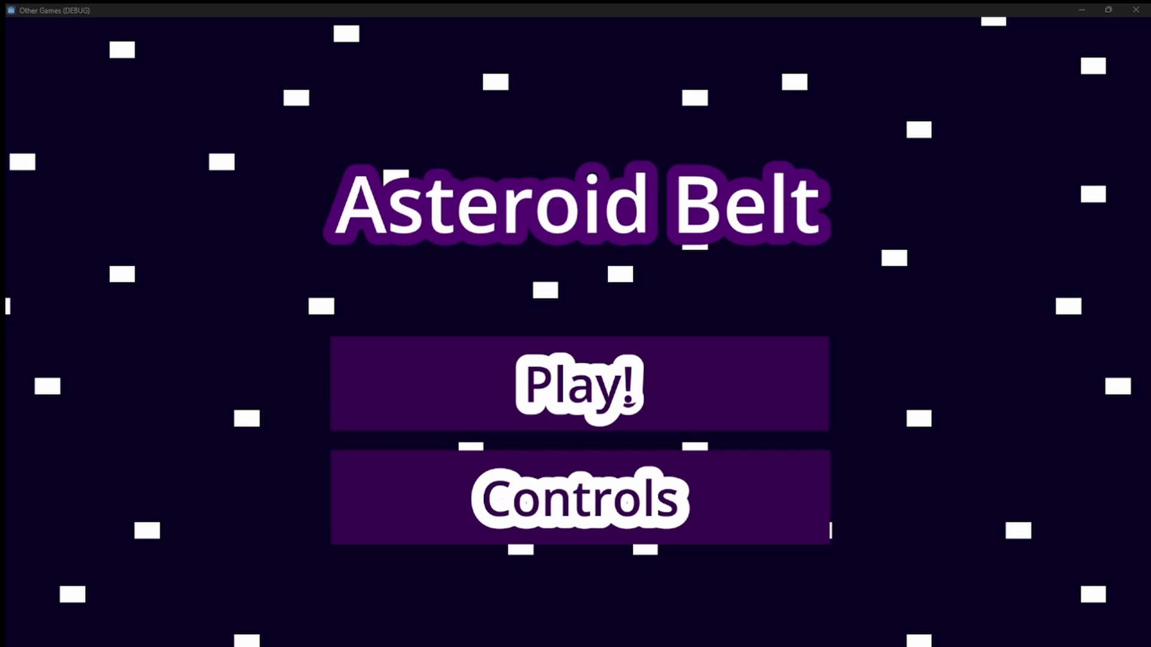
{"action": "mouse_move", "coordinate": [689, 150]}
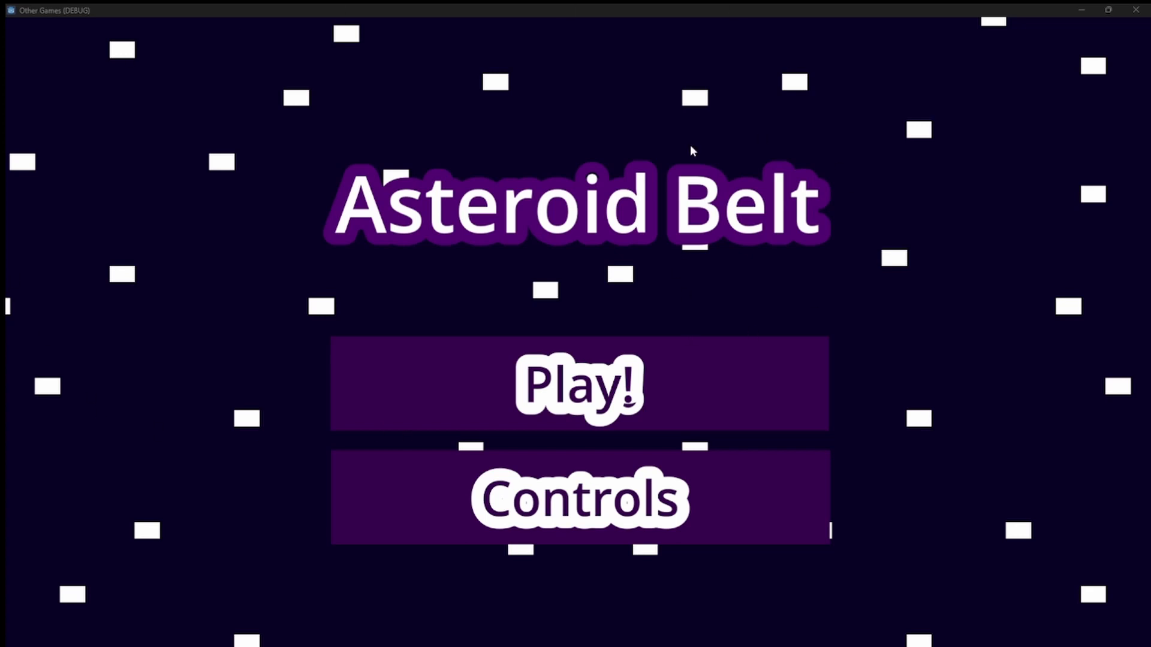
{"action": "left_click", "coordinate": [579, 496]}
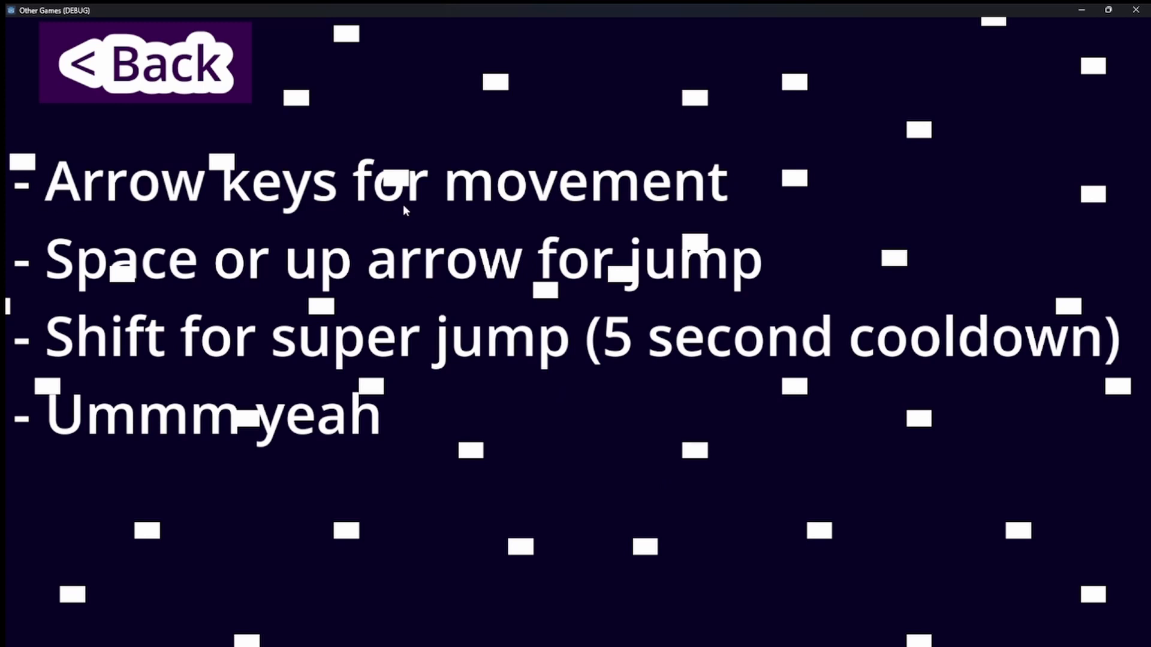
{"action": "mouse_move", "coordinate": [121, 365]}
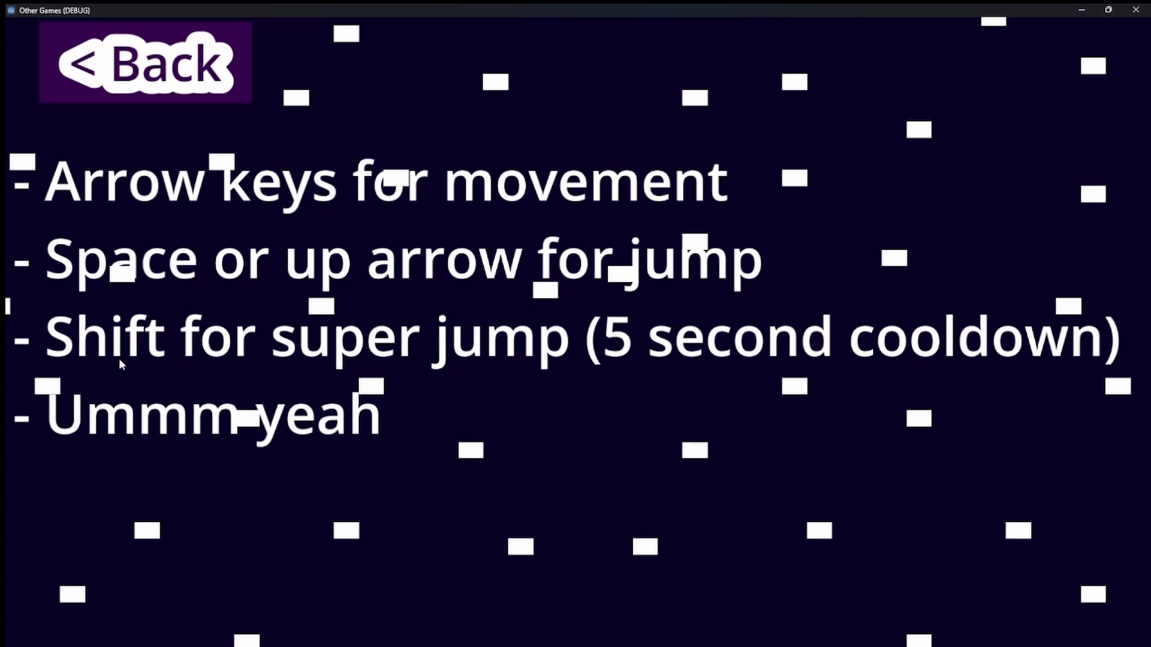
{"action": "mouse_move", "coordinate": [232, 454]}
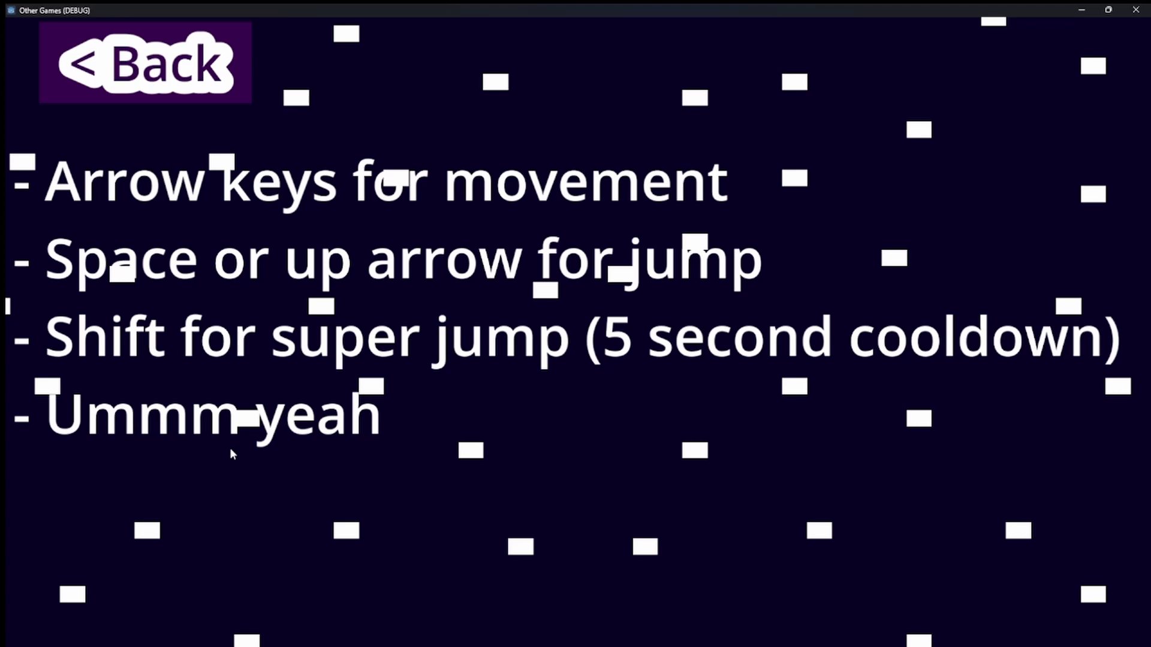
{"action": "left_click", "coordinate": [145, 62]}
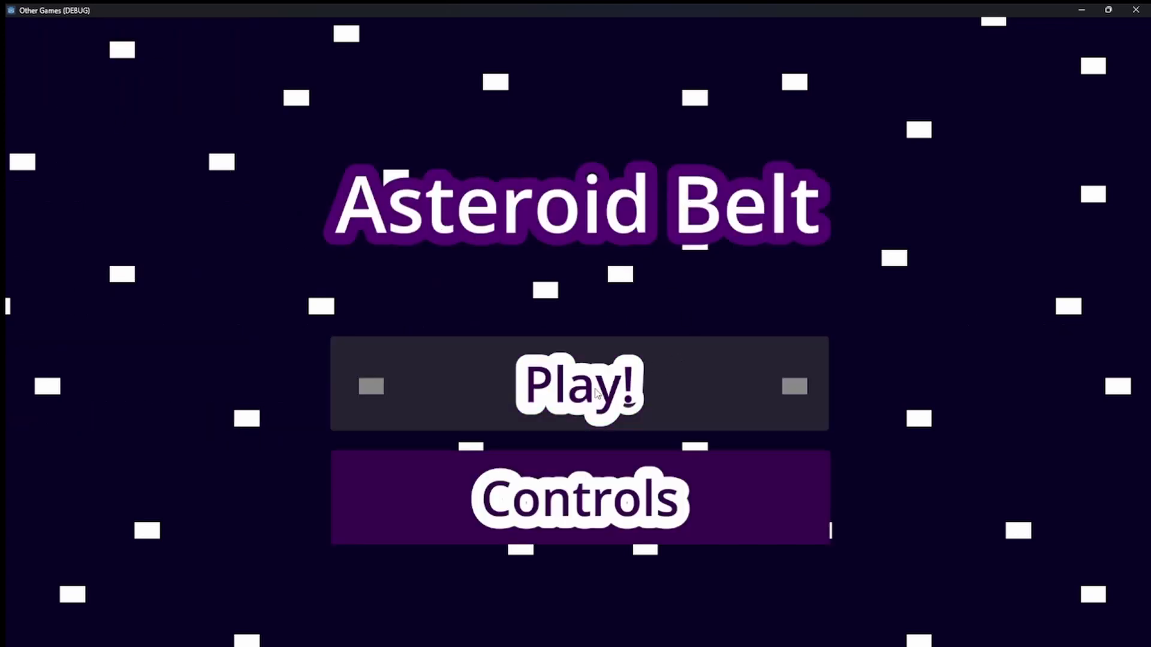
Start with Play!, finish the levels to You Won!, then return via Title Screen
{"action": "left_click", "coordinate": [579, 385]}
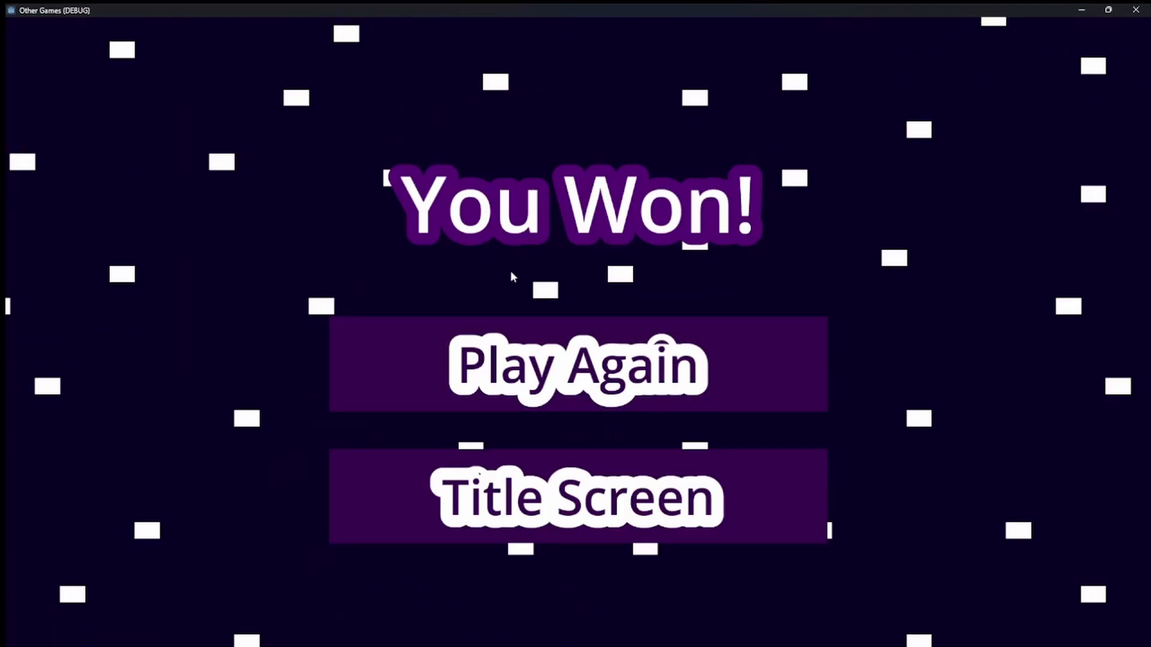
{"action": "left_click", "coordinate": [577, 496]}
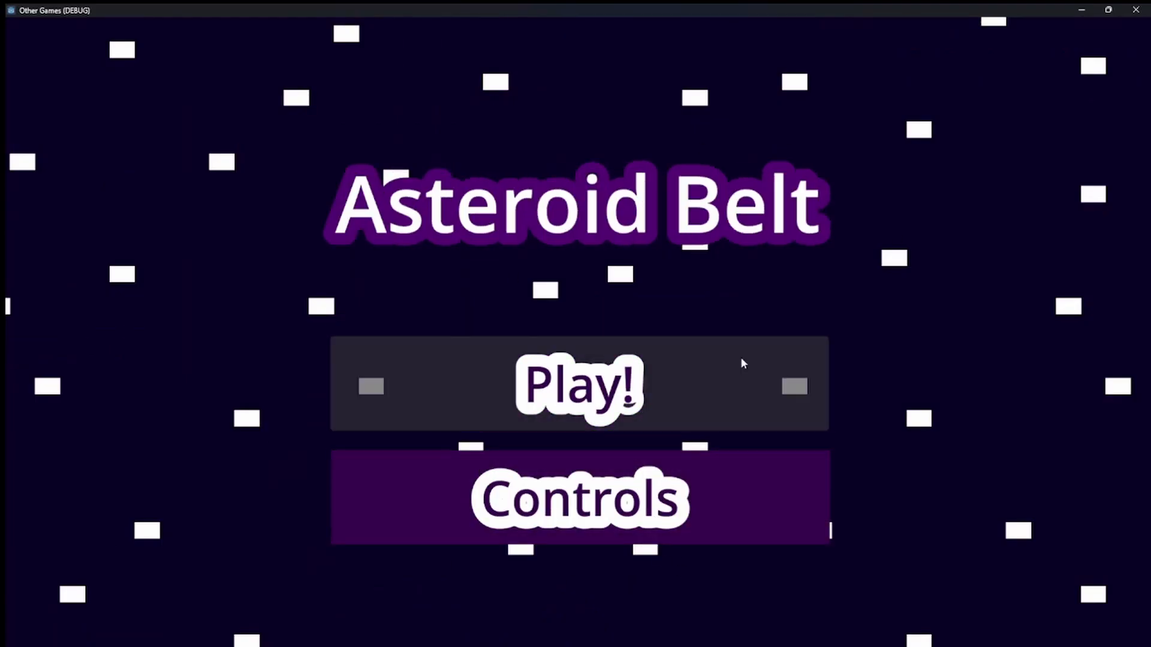
{"action": "mouse_move", "coordinate": [1136, 9]}
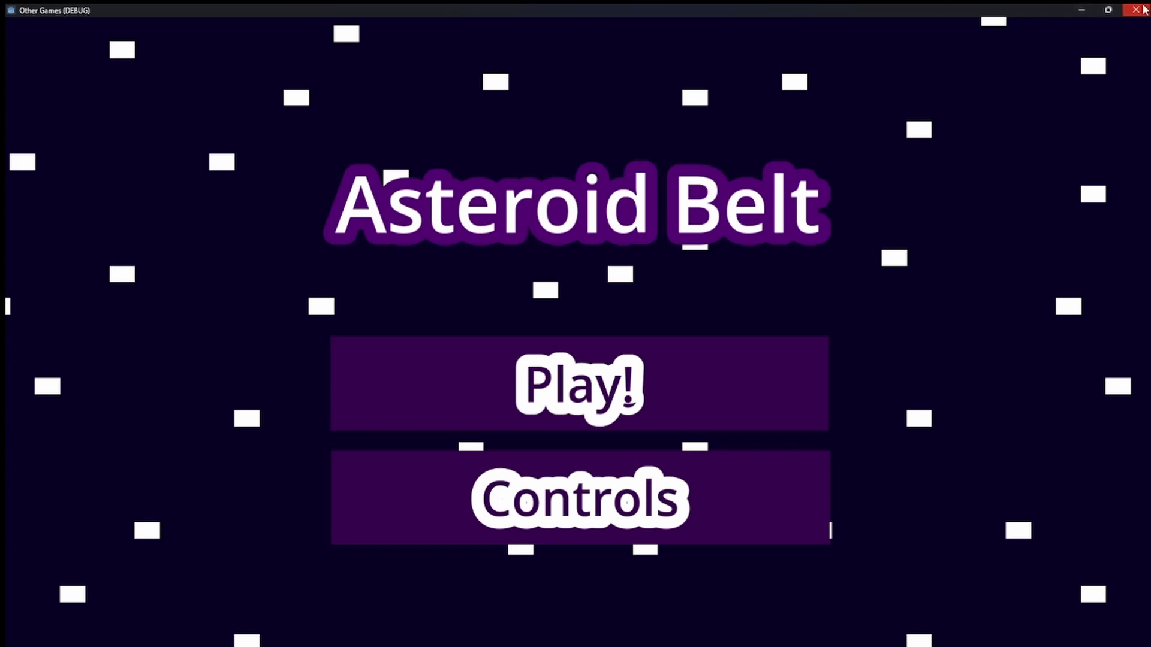